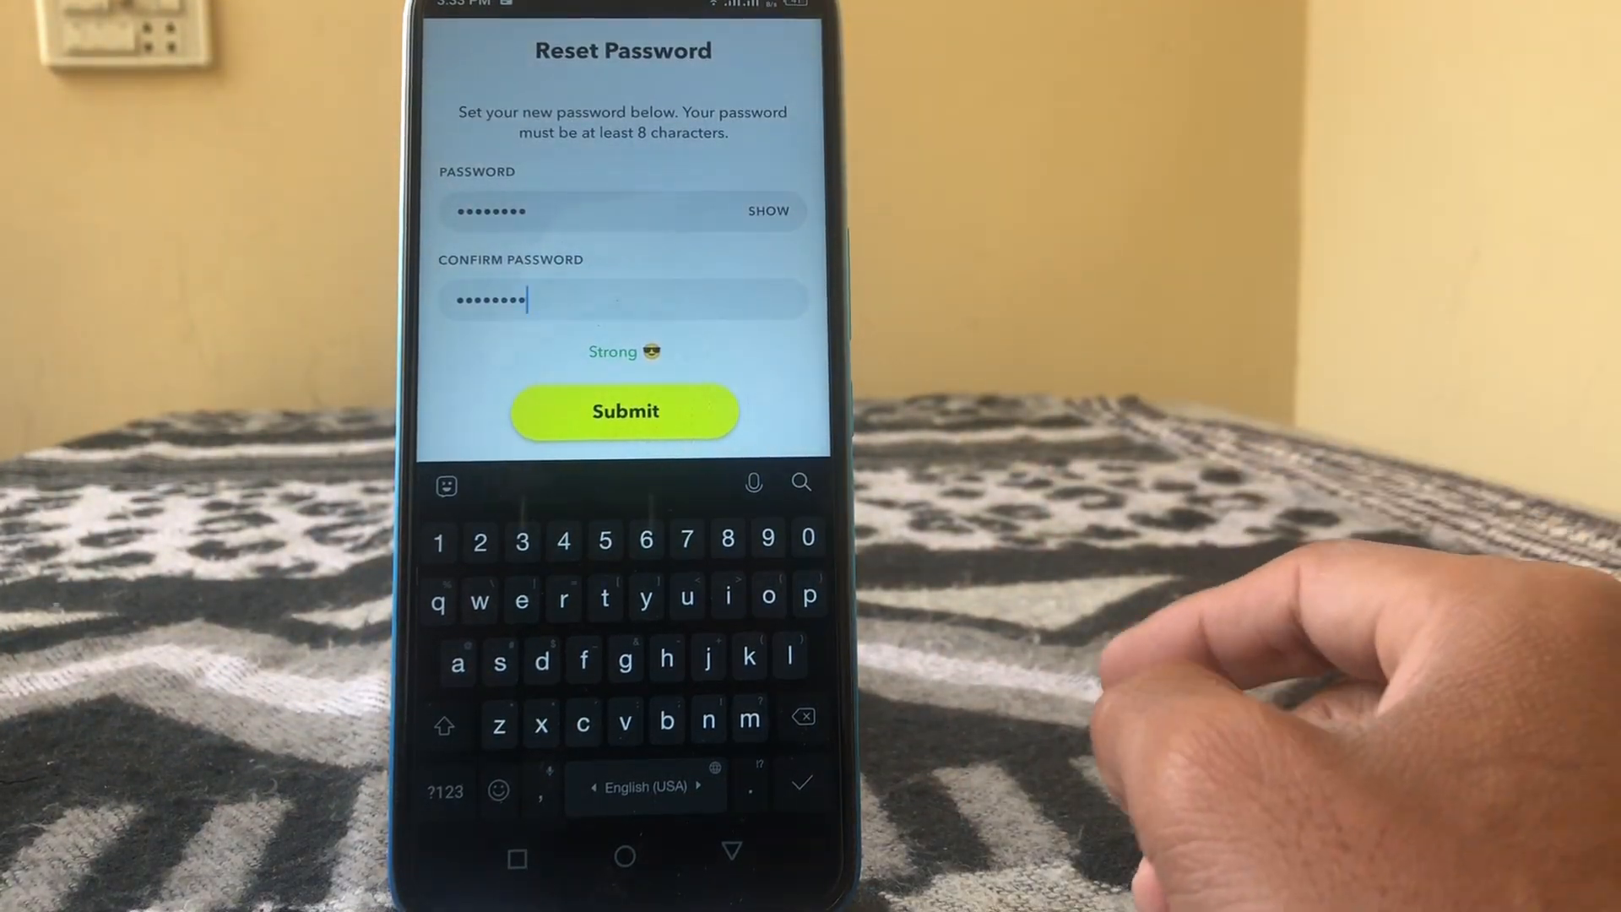
# Submit the confirmed new strong password on the Reset Password screen.
pyautogui.click(625, 410)
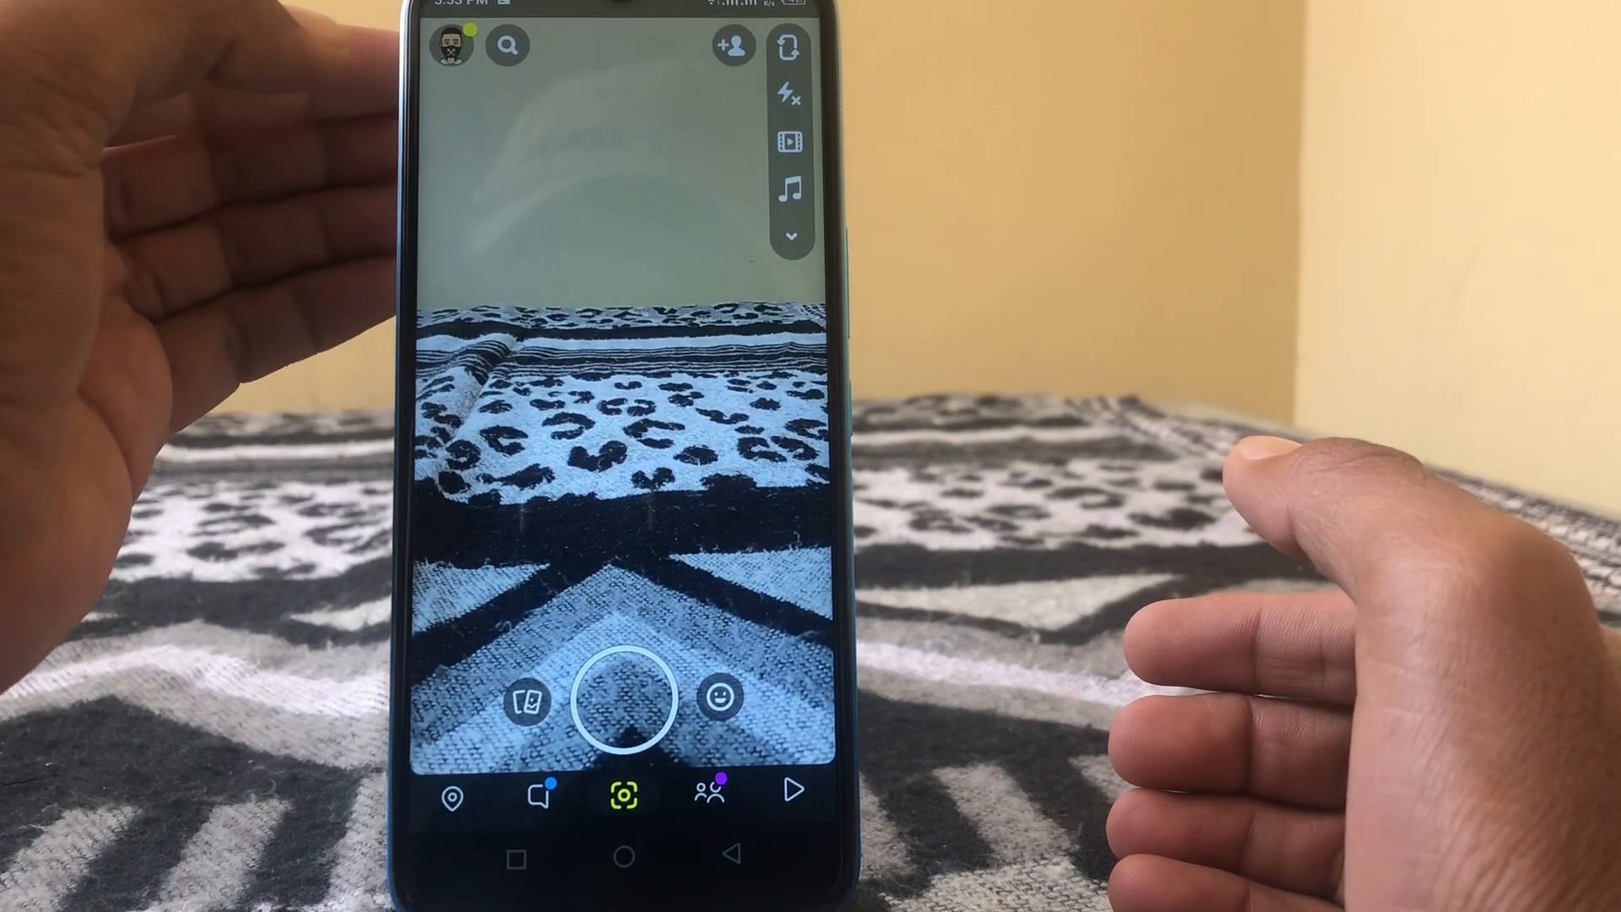
# Open the profile page from the Bitmoji avatar in the camera screen's top-left.
pyautogui.click(447, 46)
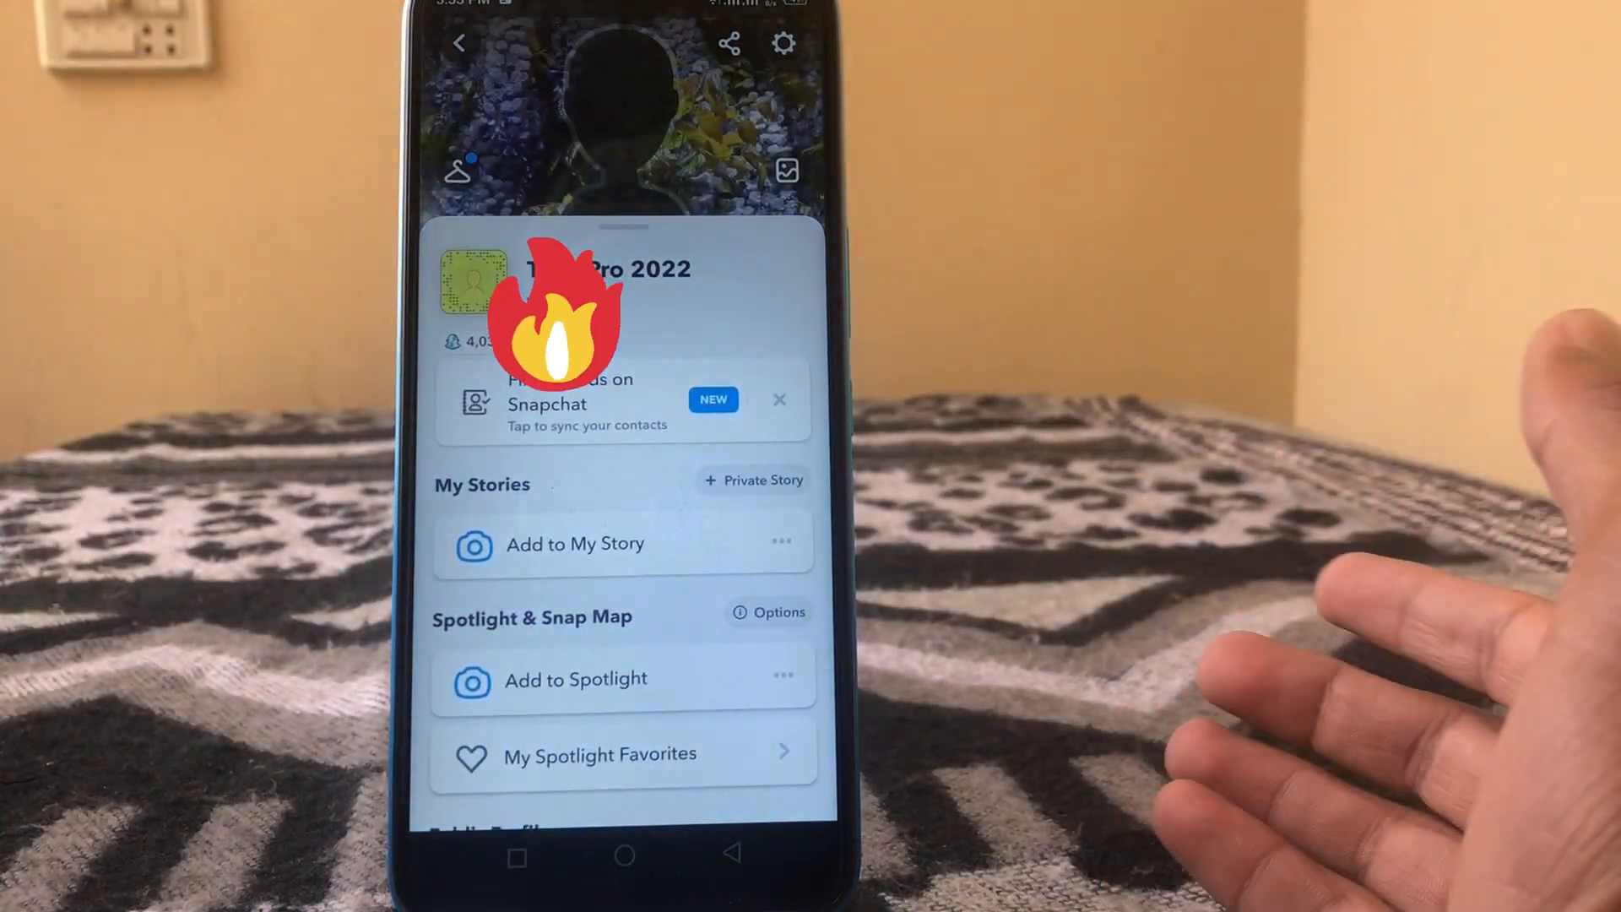